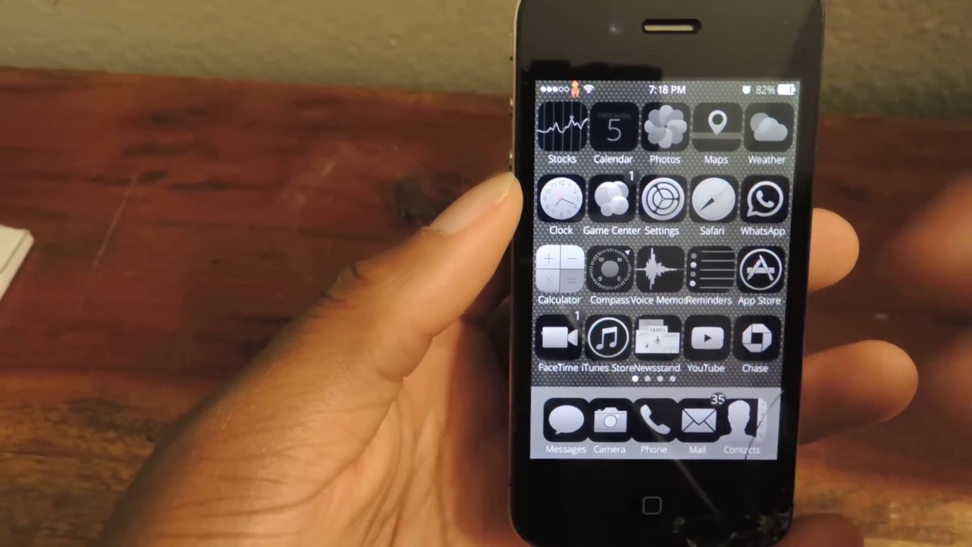
Swipe through the themed home screen pages to the final page holding only Paper
scroll(left, 3)
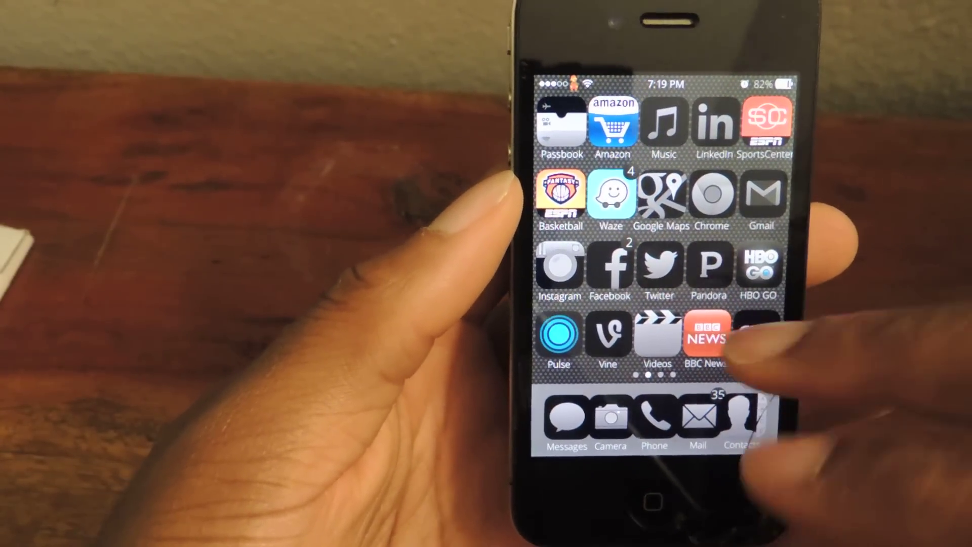
scroll(left, 3)
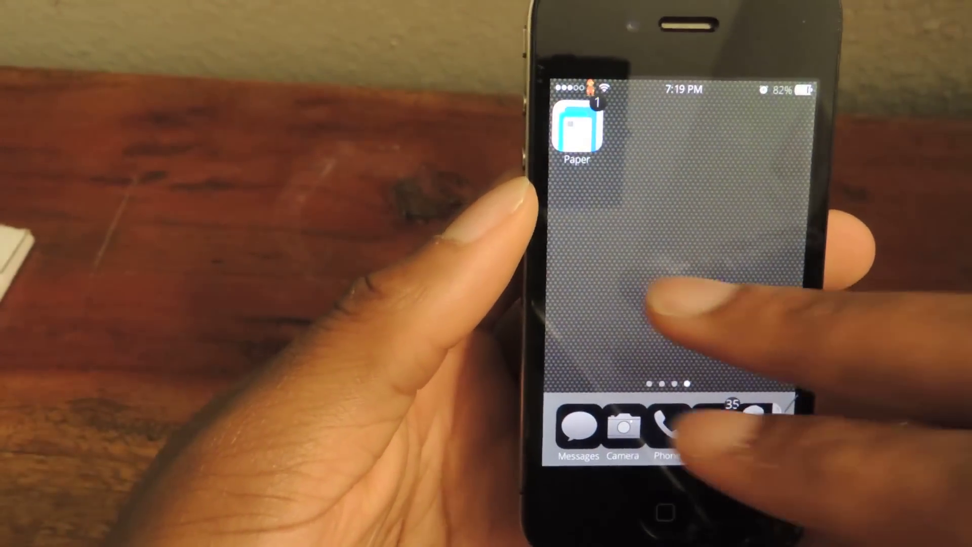
scroll(left, 3)
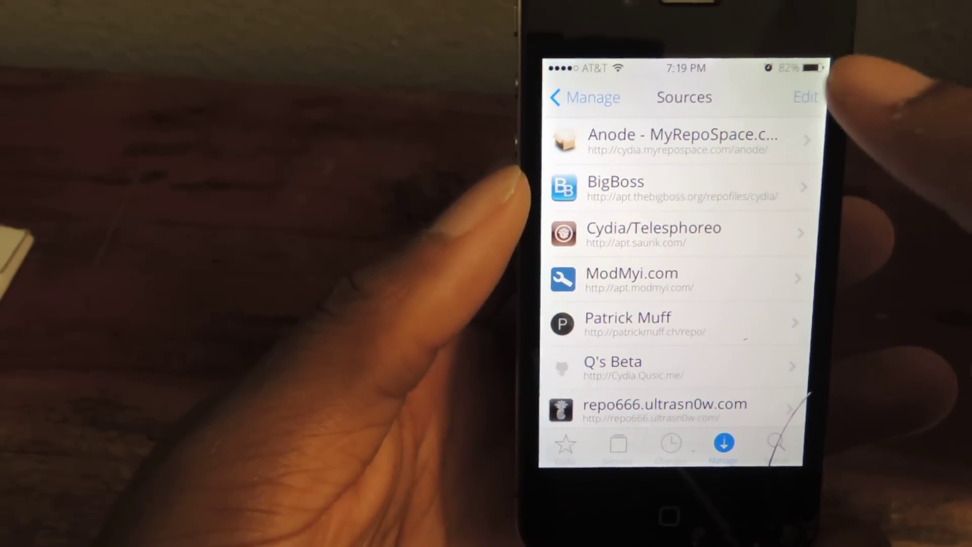
click(805, 98)
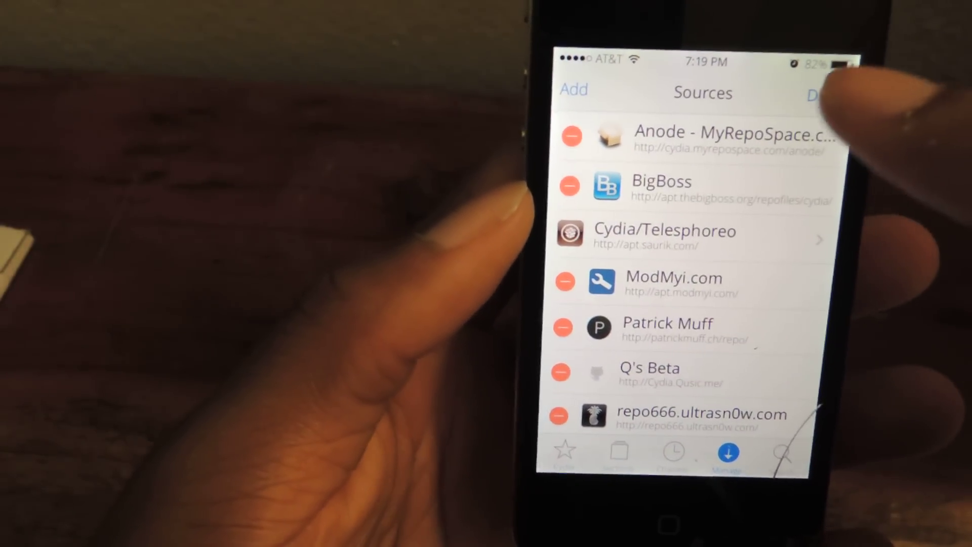
click(812, 95)
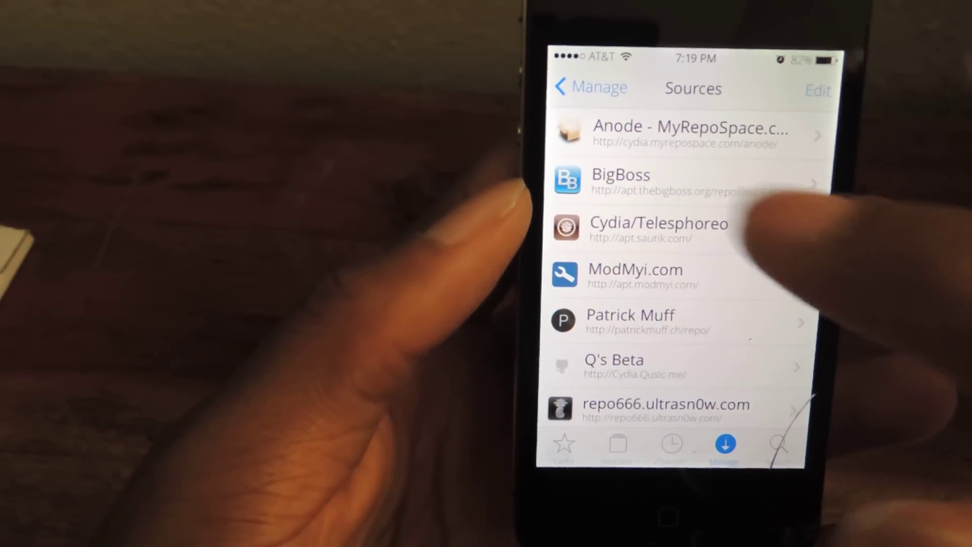
Return to the Manage overview, then search Cydia packages with the query 'Anide'
click(596, 87)
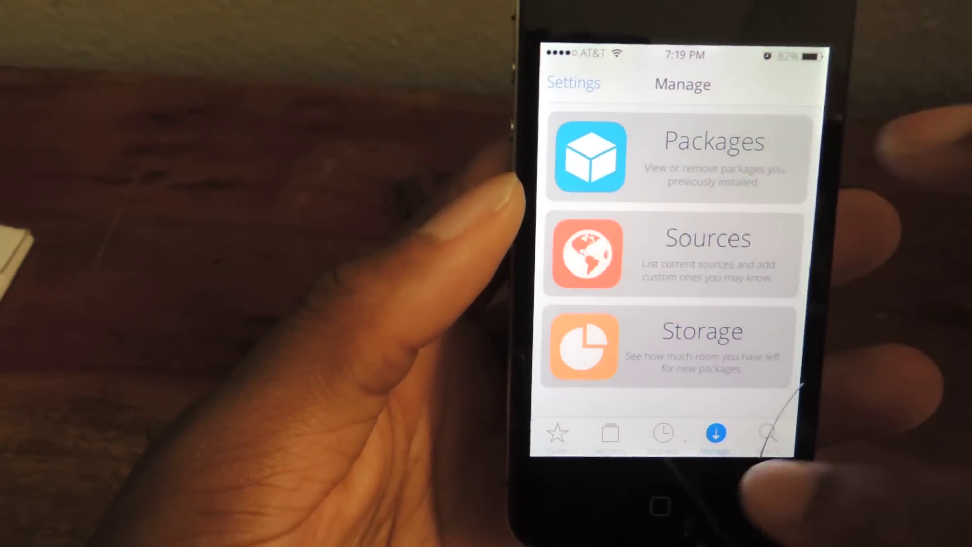
click(771, 432)
text(A)
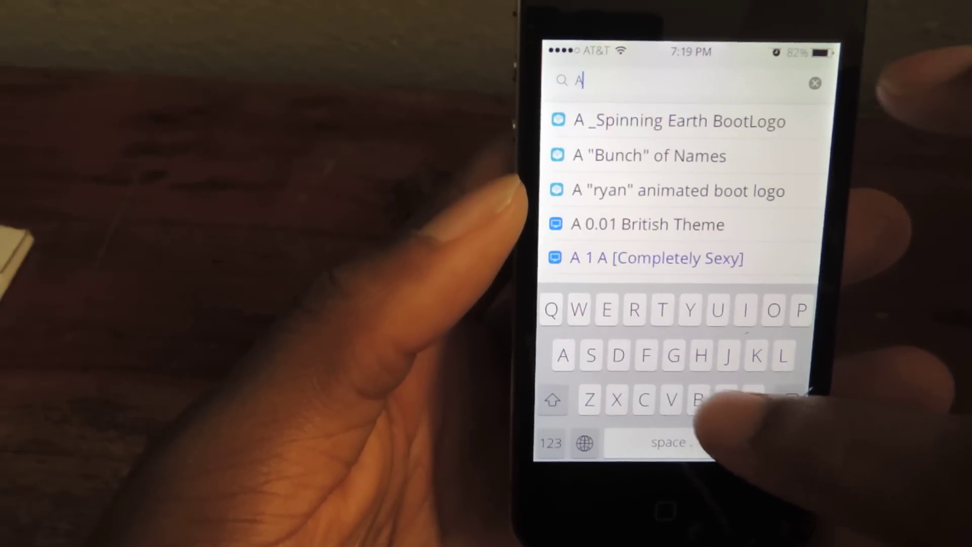
text(nide)
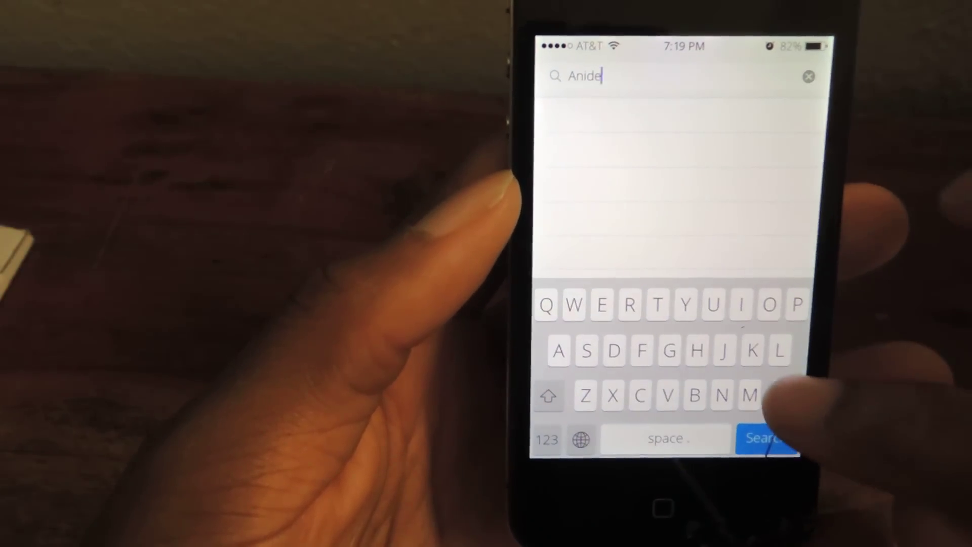